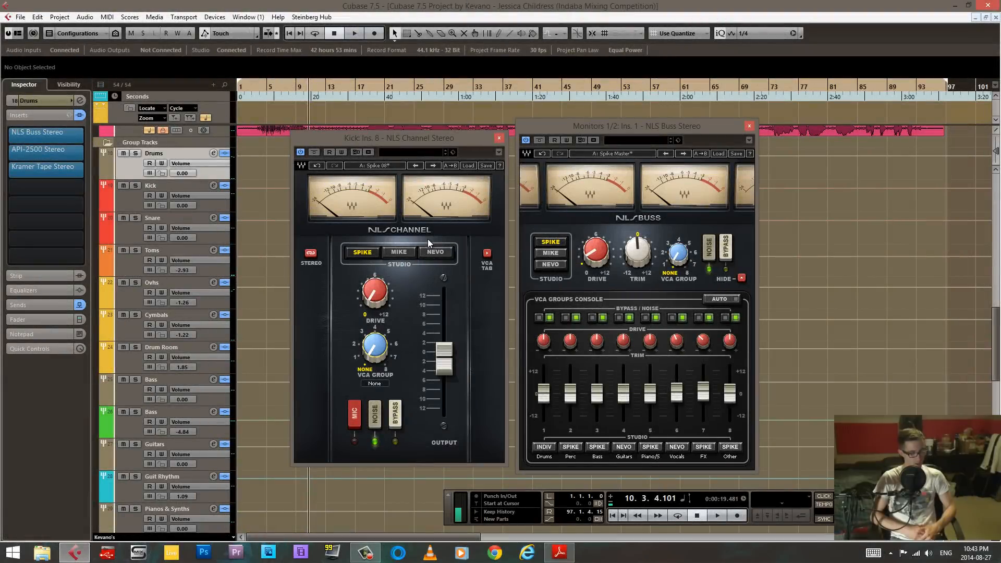
{"action": "mouse_move", "coordinate": [478, 214]}
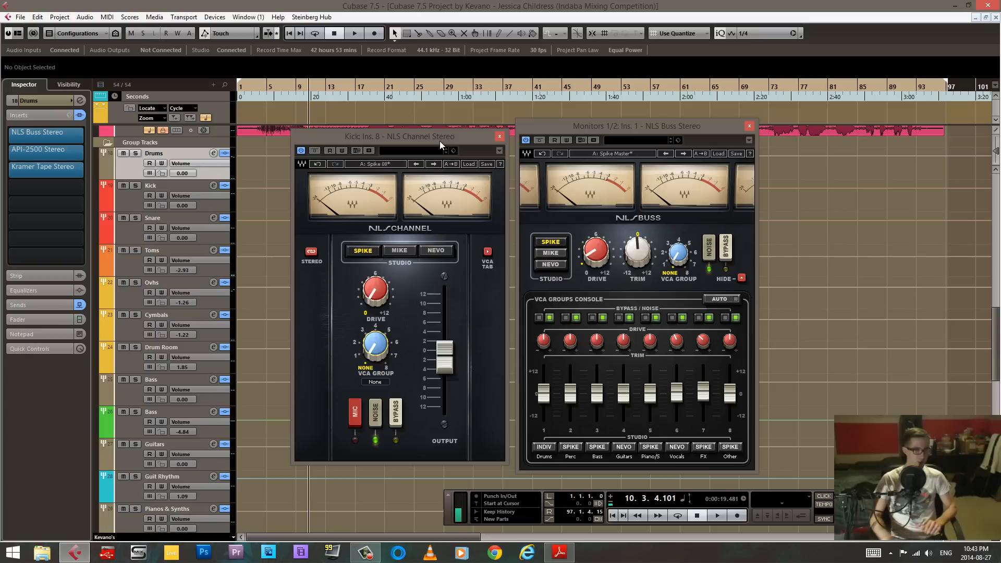
{"action": "mouse_move", "coordinate": [357, 291]}
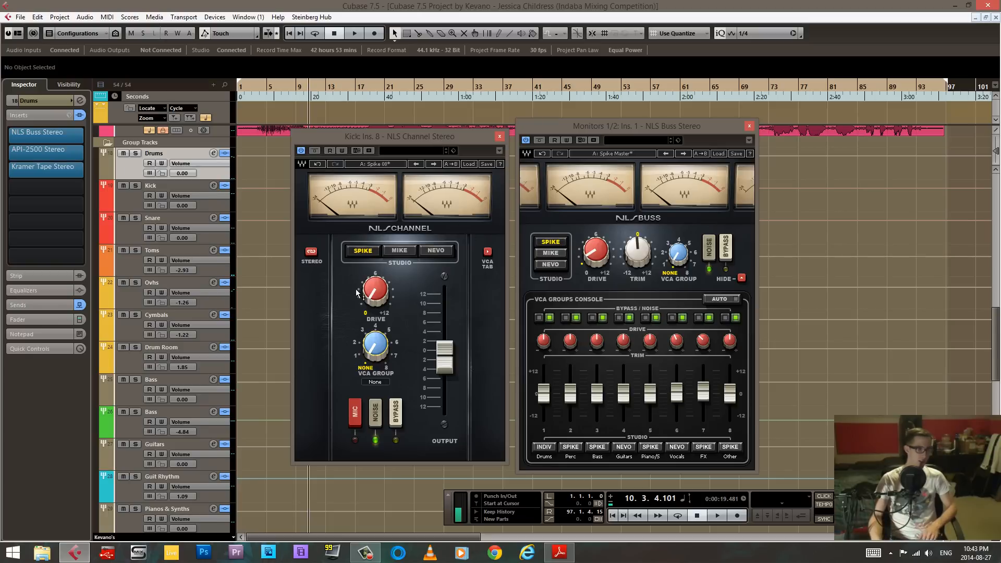
{"action": "mouse_move", "coordinate": [404, 258]}
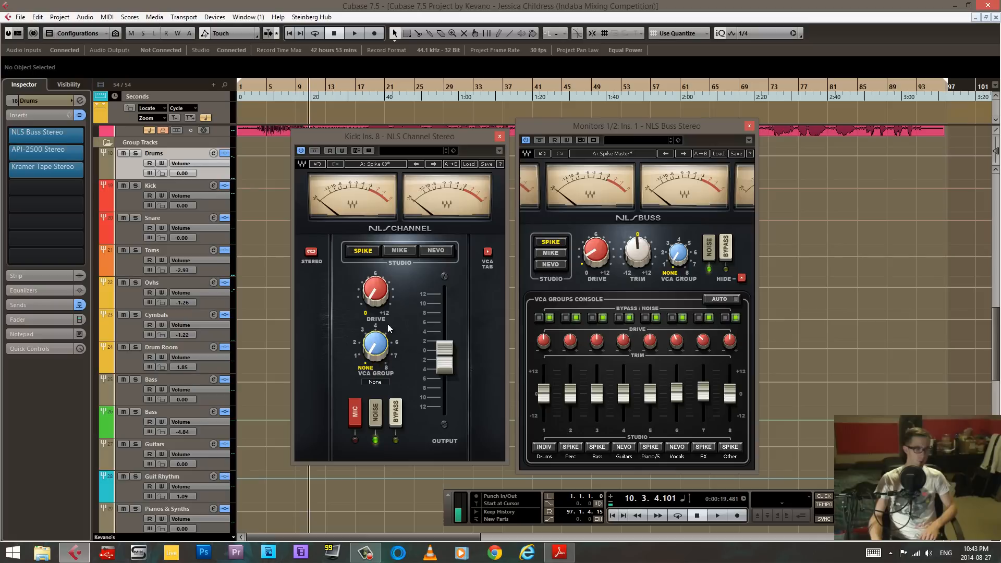
{"action": "mouse_move", "coordinate": [479, 343]}
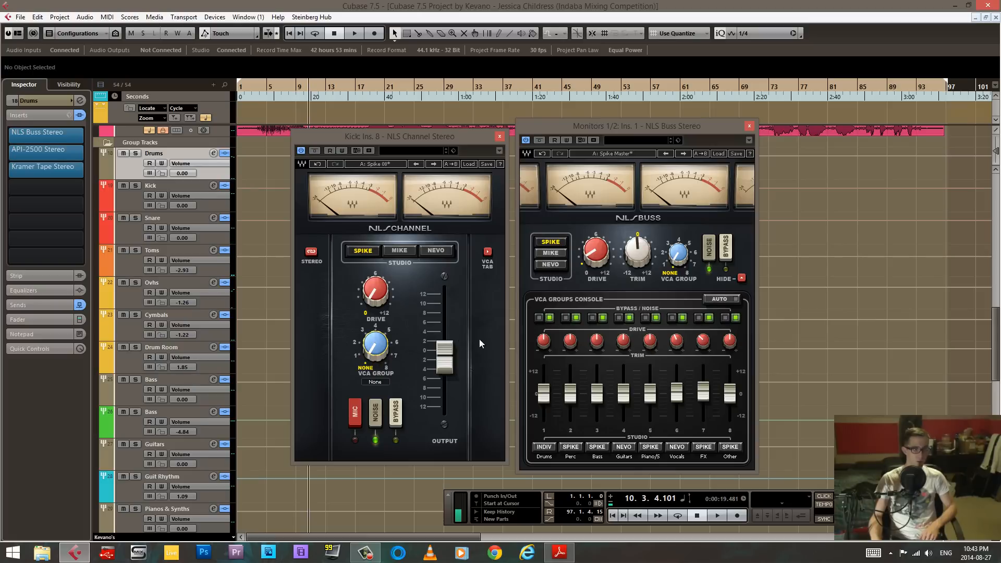
{"action": "mouse_move", "coordinate": [423, 377]}
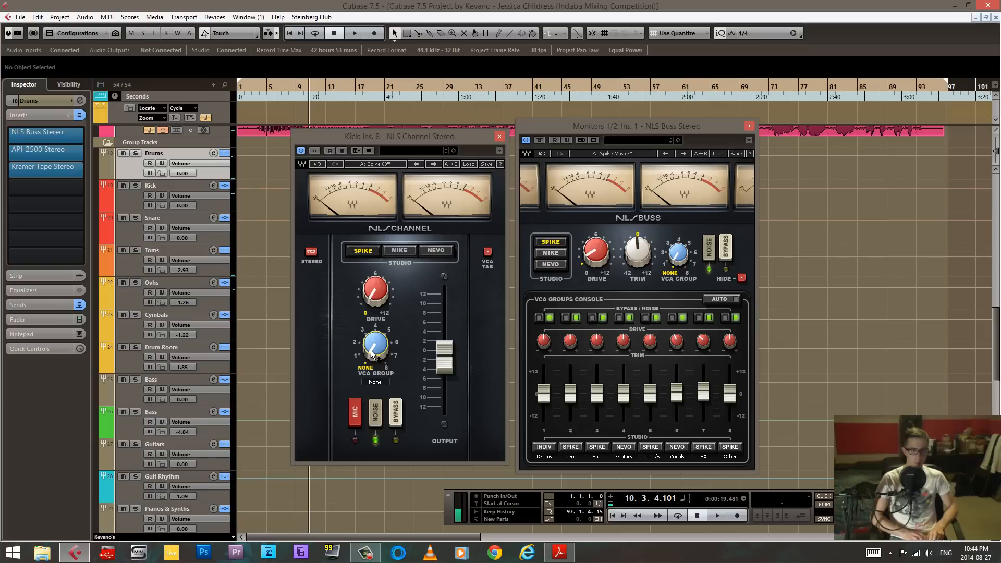
{"action": "mouse_move", "coordinate": [419, 269]}
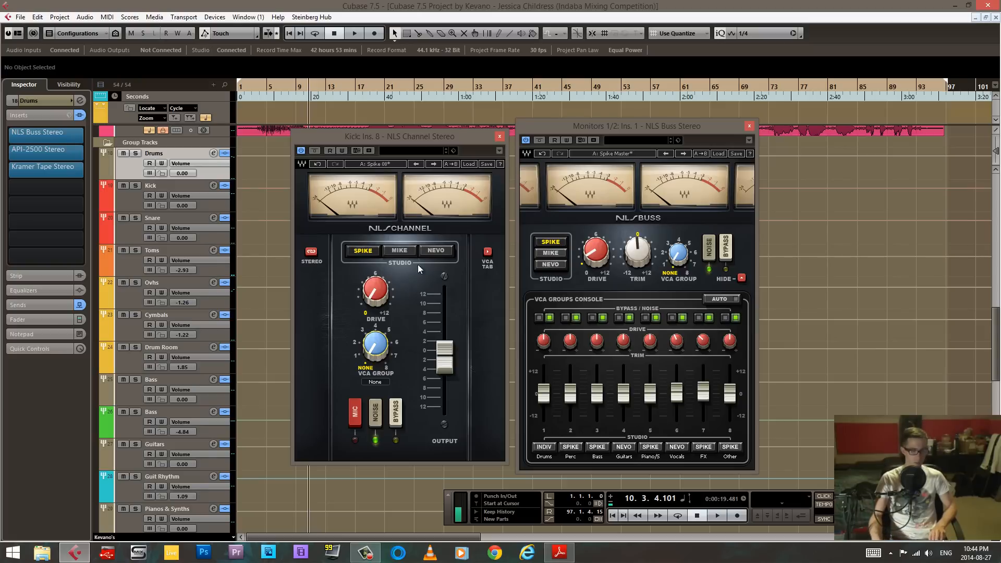
{"action": "mouse_move", "coordinate": [421, 295]}
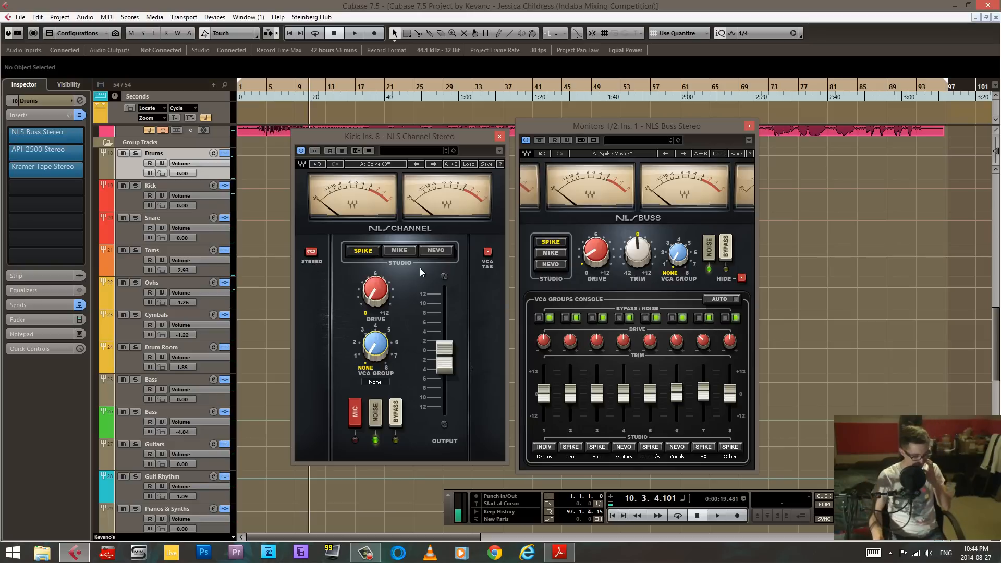
{"action": "mouse_move", "coordinate": [405, 204]}
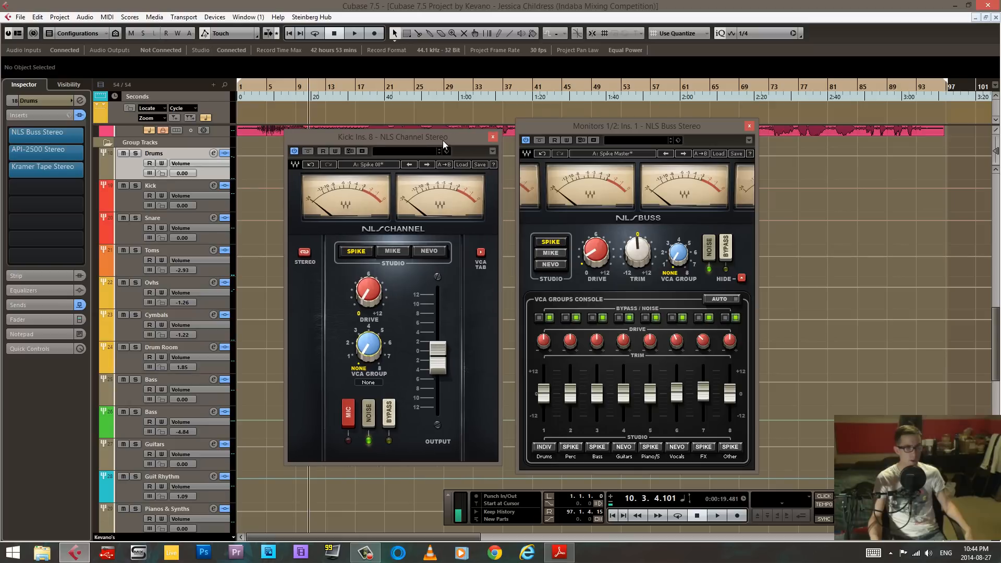
{"action": "mouse_move", "coordinate": [447, 141]}
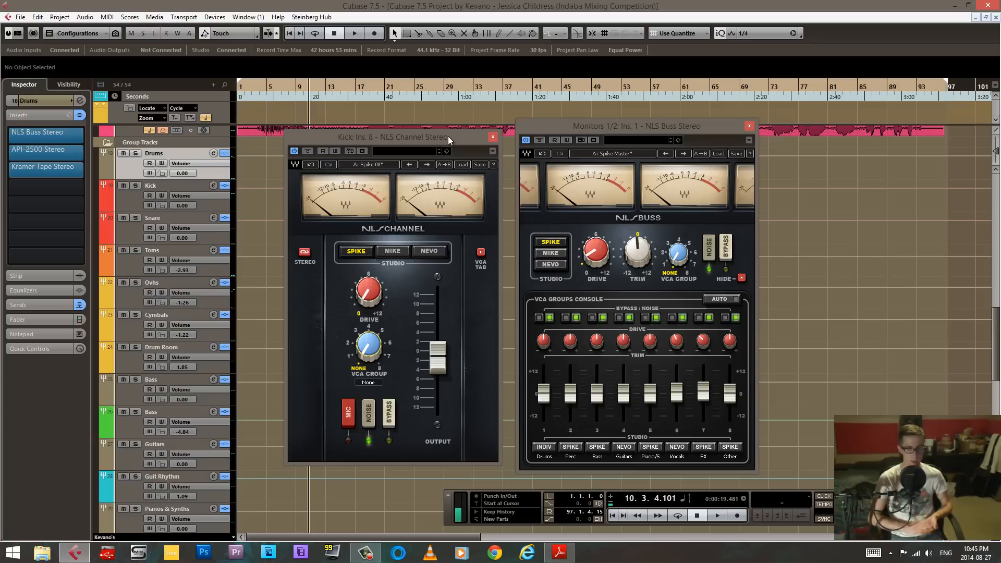
{"action": "mouse_move", "coordinate": [519, 265]}
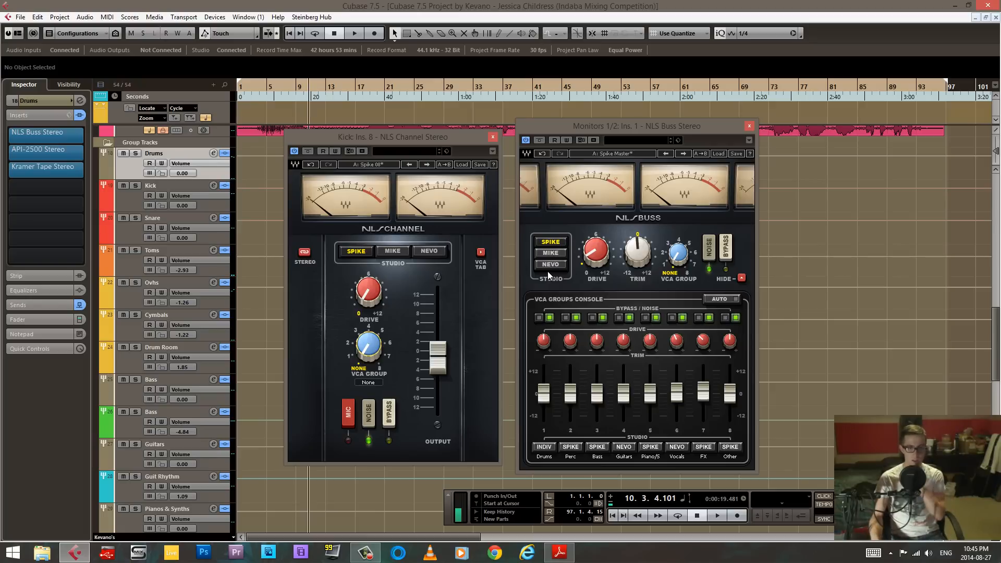
{"action": "mouse_move", "coordinate": [512, 256]}
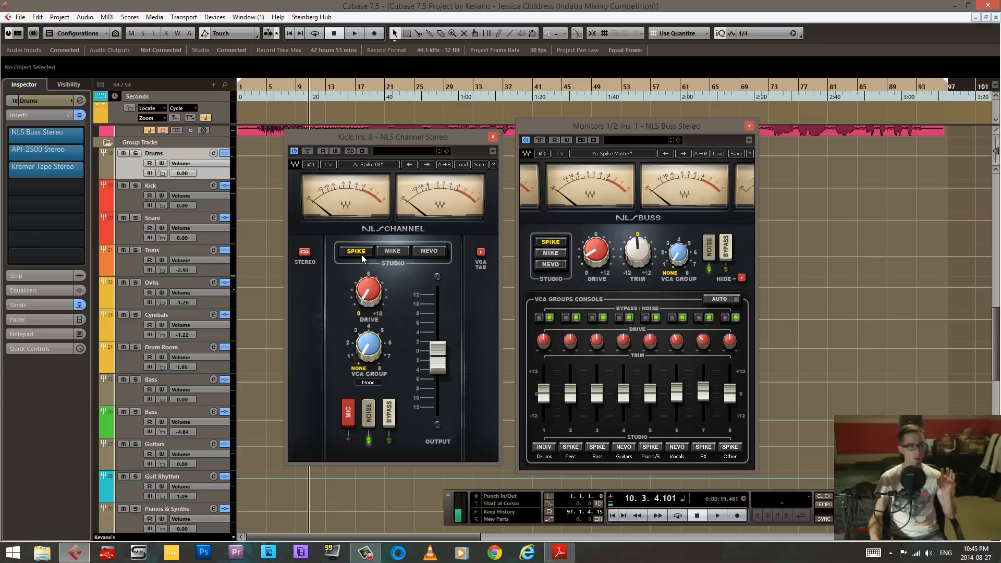
{"action": "mouse_move", "coordinate": [367, 260]}
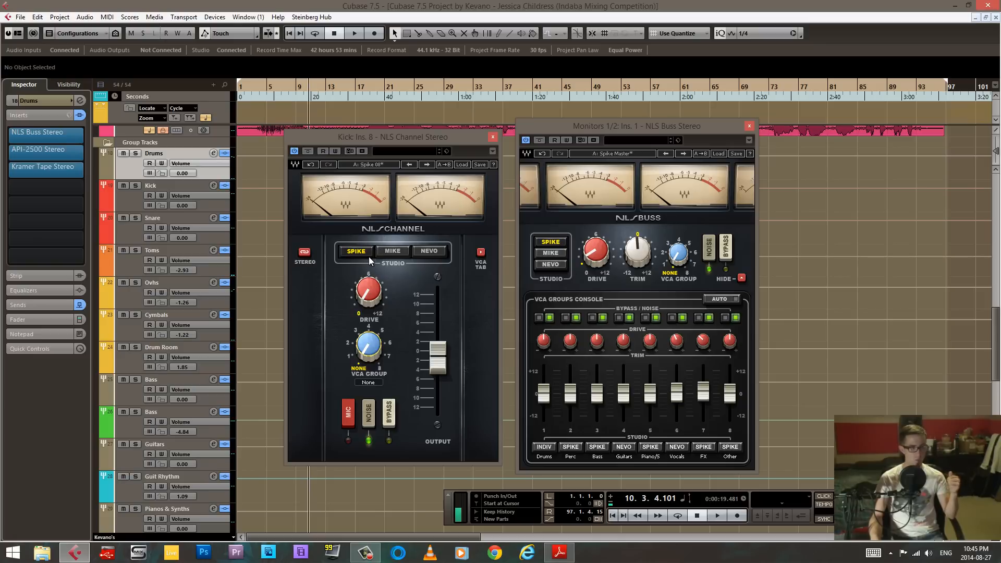
{"action": "mouse_move", "coordinate": [424, 257]}
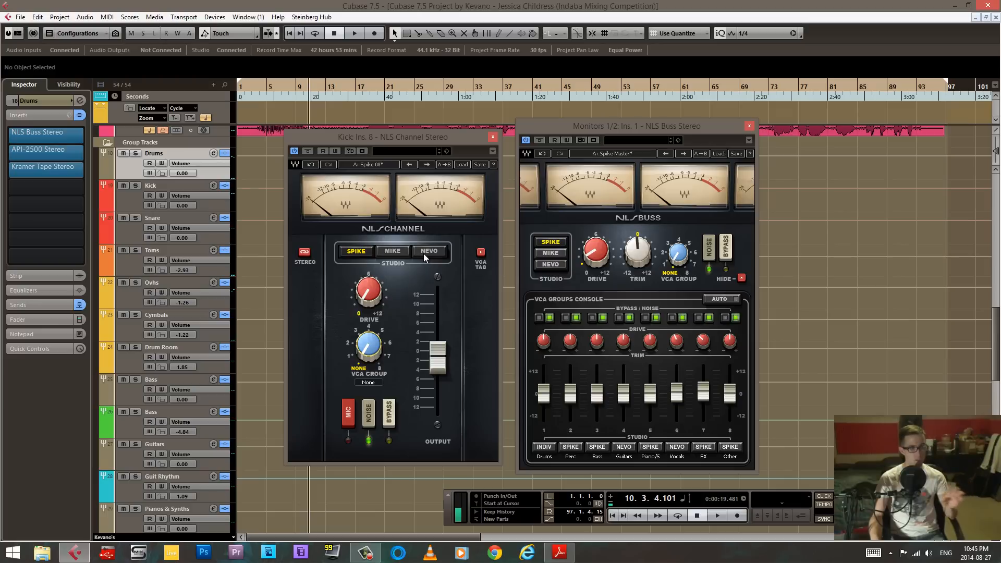
{"action": "mouse_move", "coordinate": [394, 250]}
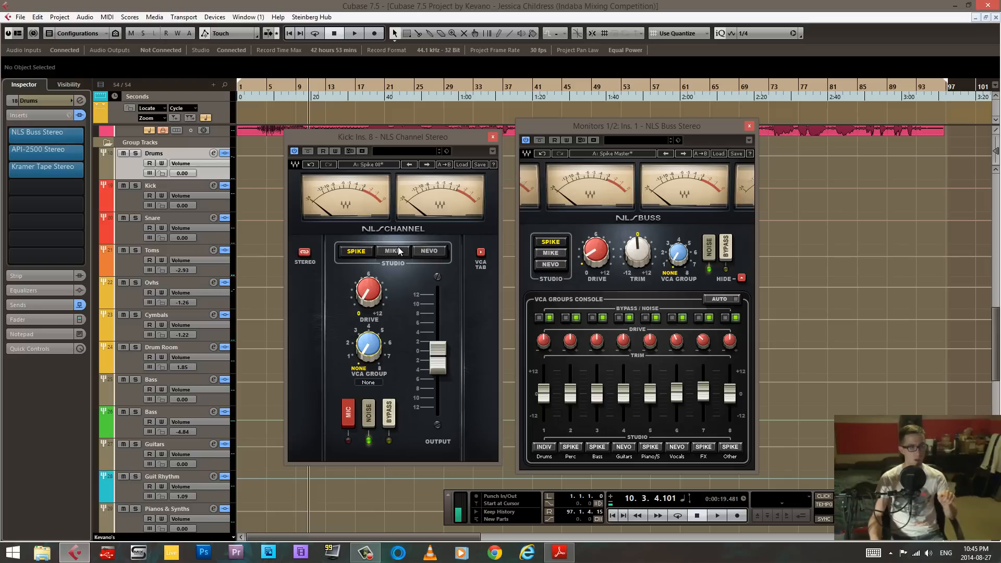
Step: Select the Nevo studio model for the Kick's NLS Channel, leaving NLS Buss on Spike
{"action": "left_click", "coordinate": [355, 250]}
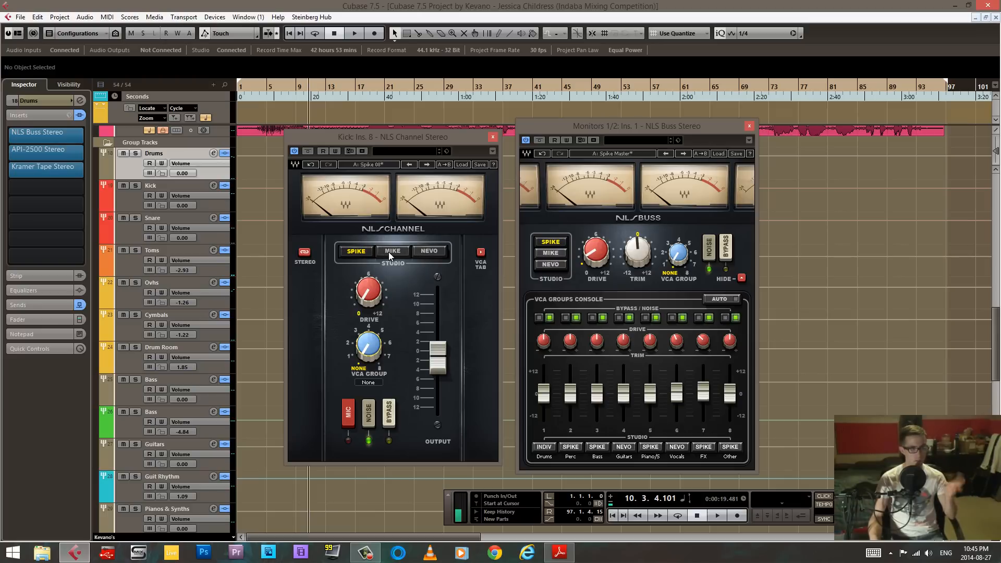
{"action": "left_click", "coordinate": [429, 252]}
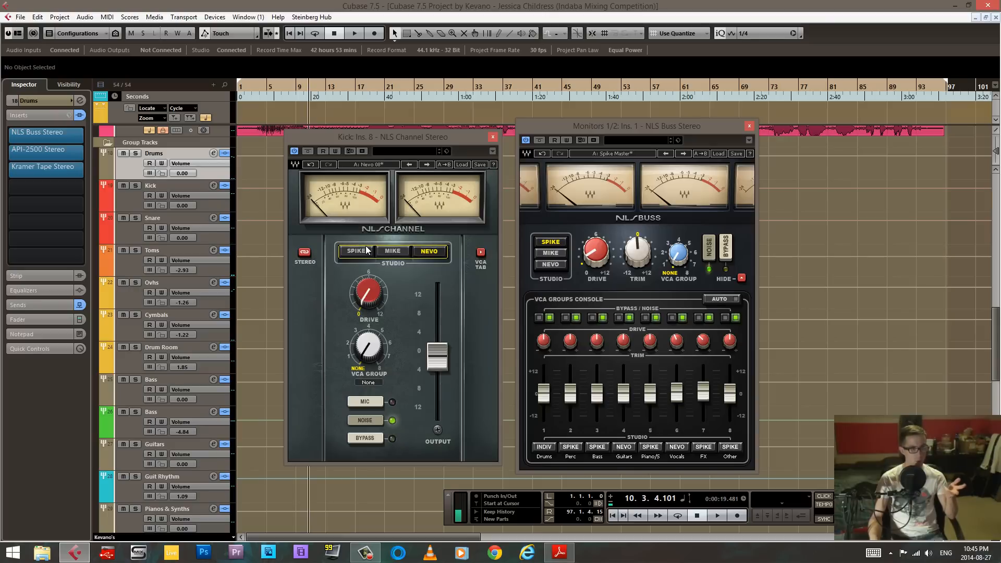
Step: View NLS.pdf page 3, section 1.2 Product Overview on the three modelled consoles
{"action": "left_click", "coordinate": [558, 552]}
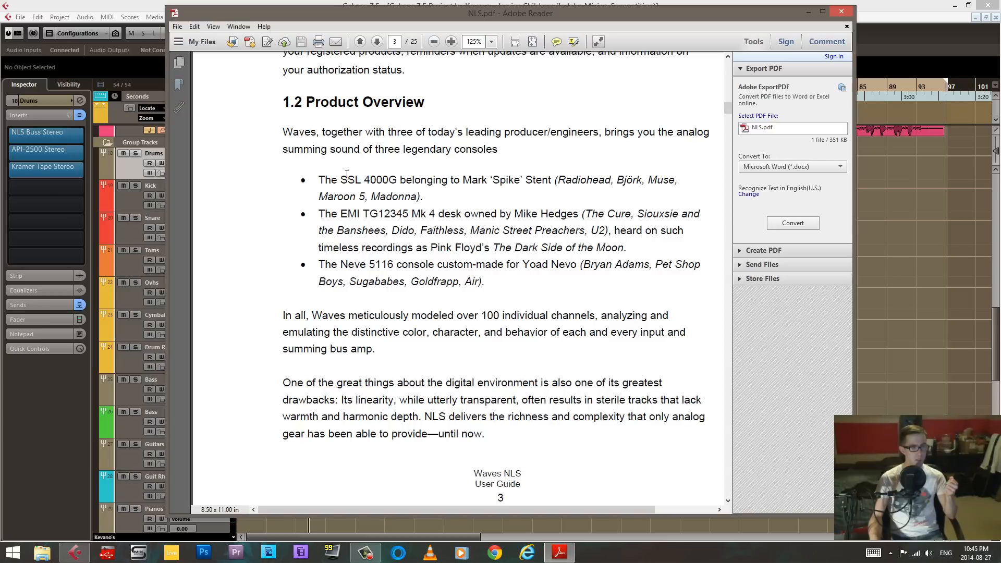
{"action": "mouse_move", "coordinate": [431, 180]}
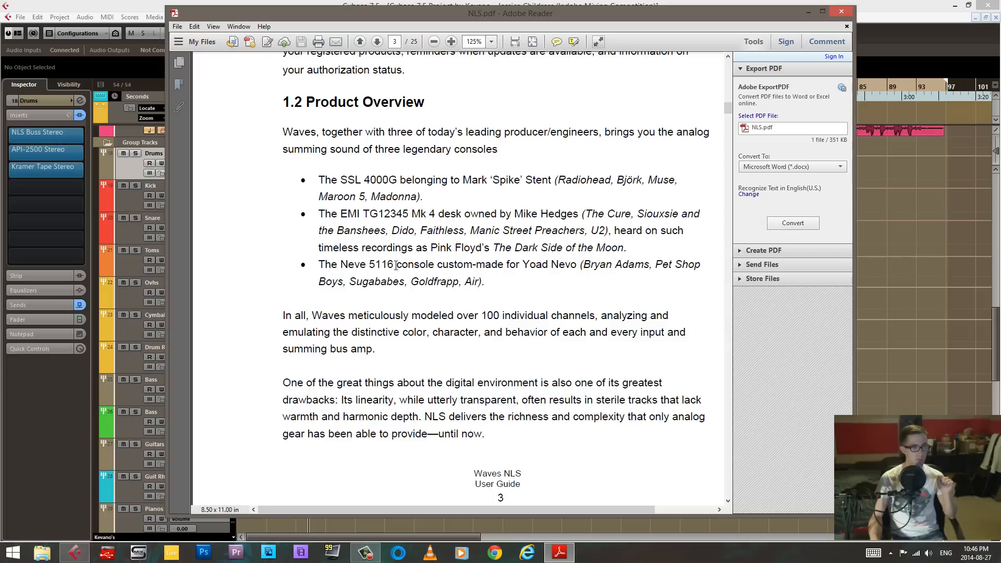
{"action": "mouse_move", "coordinate": [729, 112]}
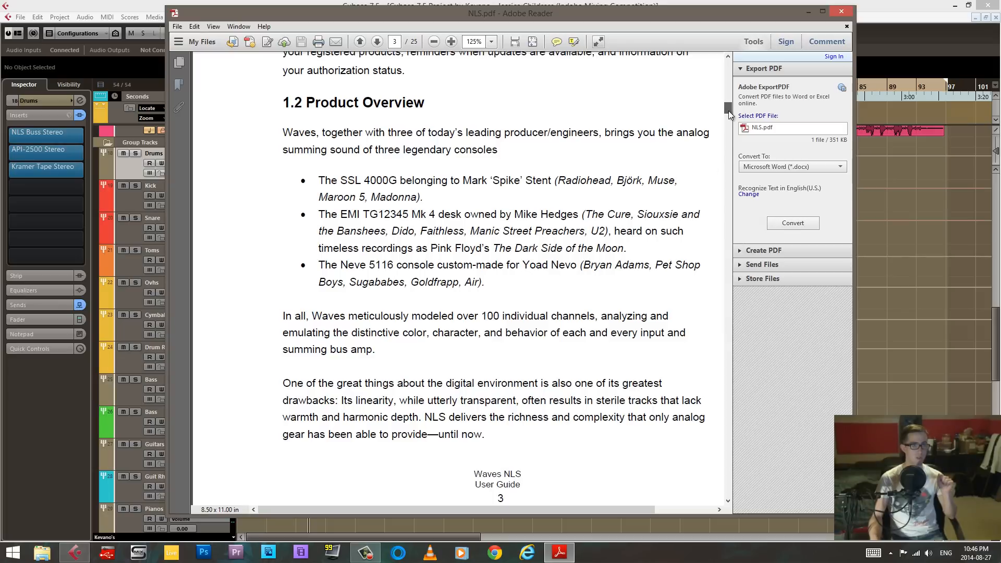
{"action": "scroll", "scroll_direction": "up", "scroll_amount": 3}
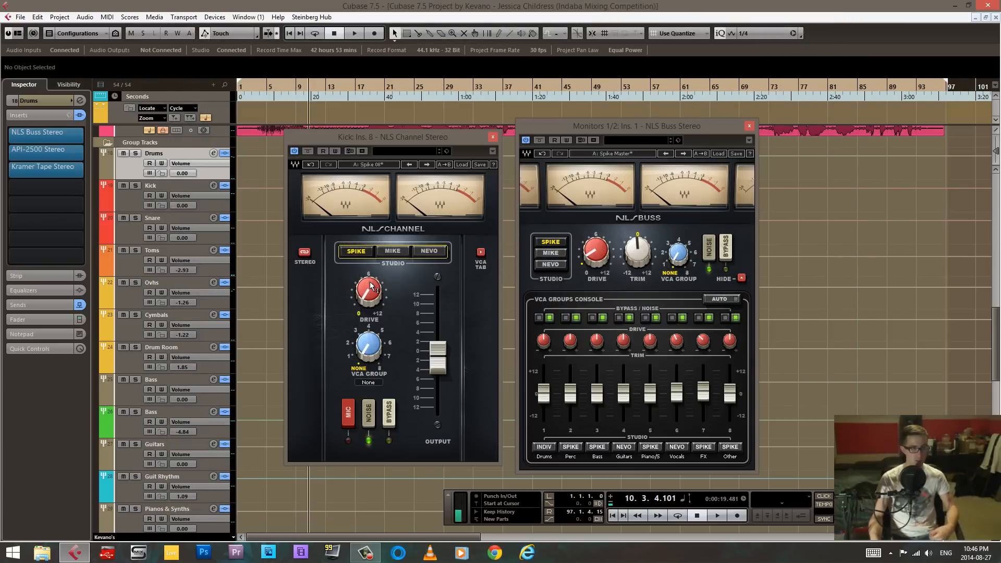
Step: Nudge the empty insert slot below Kramer Tape Stereo in the Drums Inspector
{"action": "left_click_drag", "start_coordinate": [369, 287], "coordinate": [369, 280]}
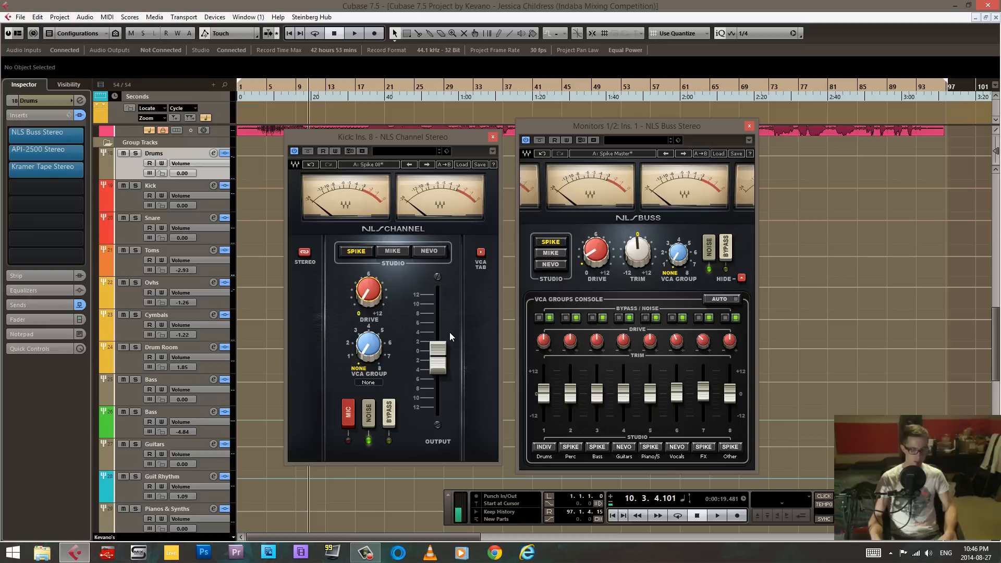
{"action": "mouse_move", "coordinate": [409, 258]}
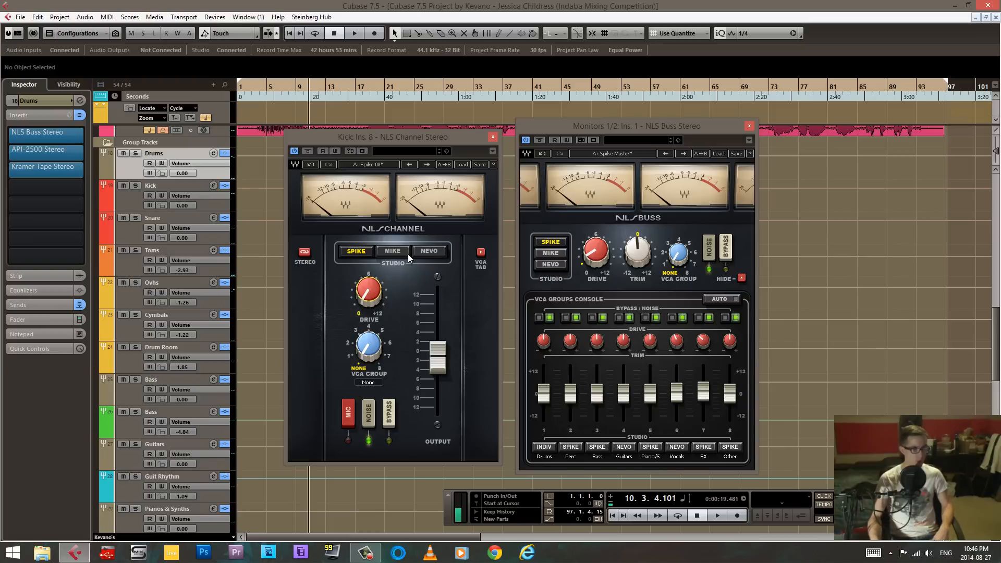
{"action": "mouse_move", "coordinate": [612, 282]}
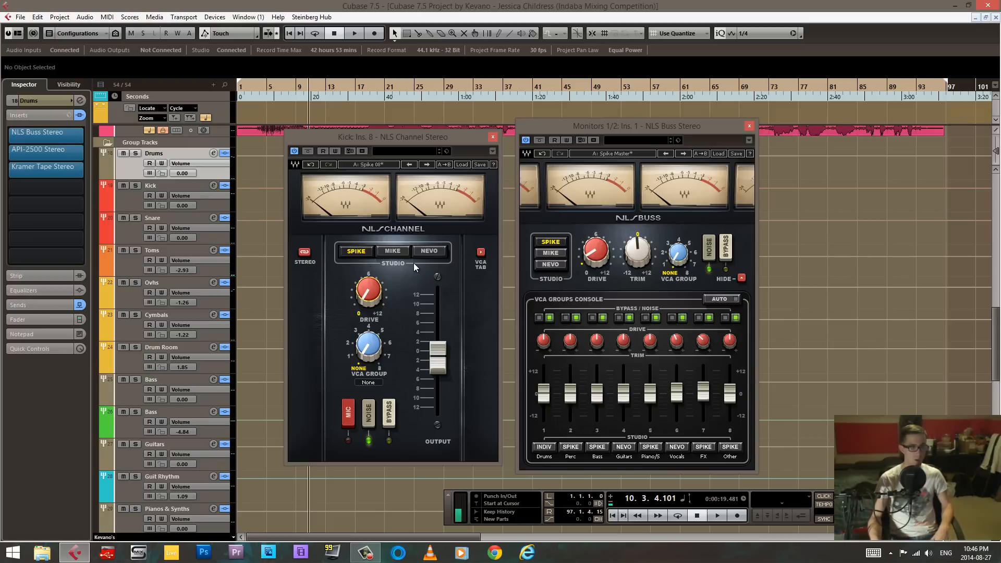
{"action": "mouse_move", "coordinate": [372, 319]}
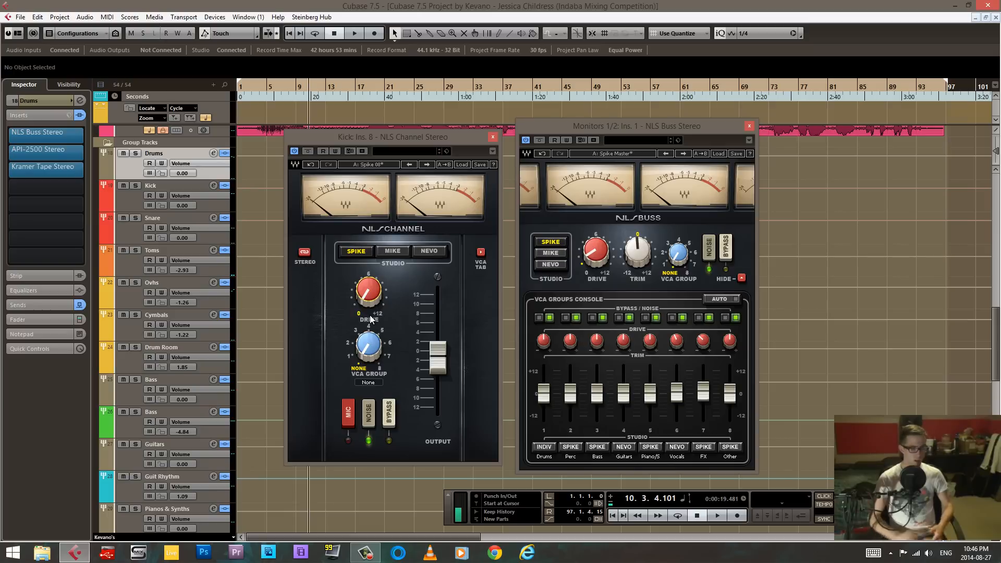
{"action": "mouse_move", "coordinate": [458, 140]}
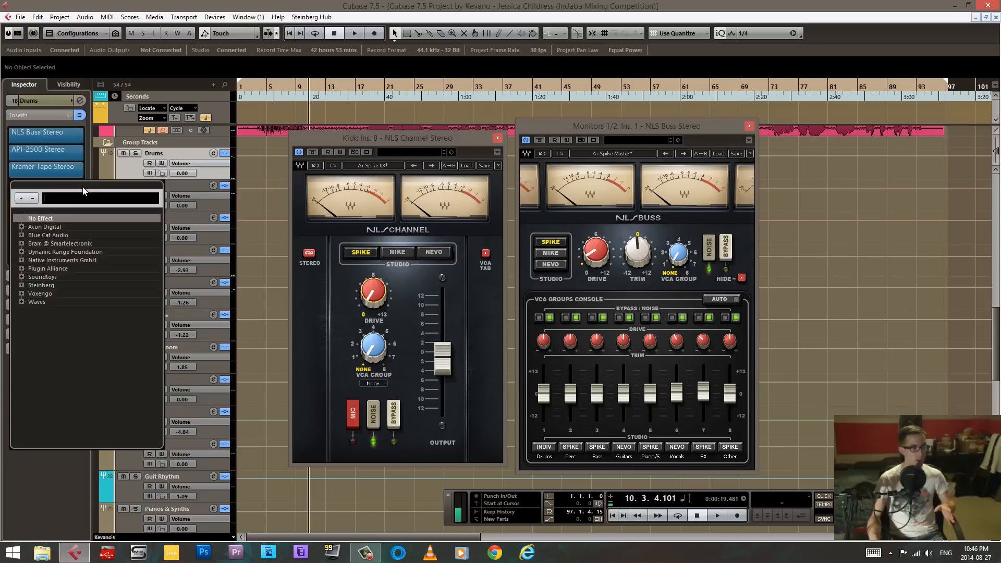
{"action": "left_click", "coordinate": [36, 301]}
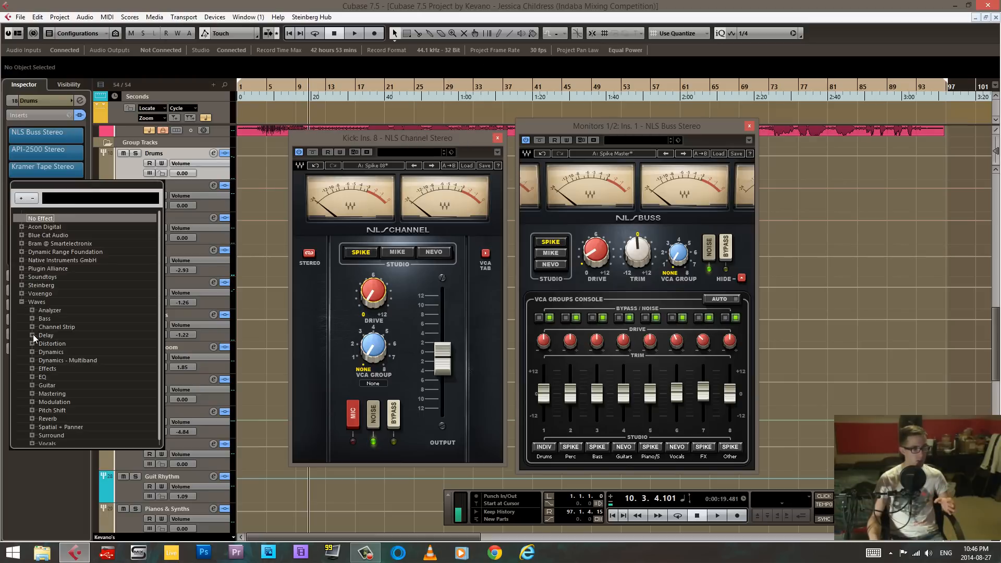
{"action": "left_click", "coordinate": [30, 343]}
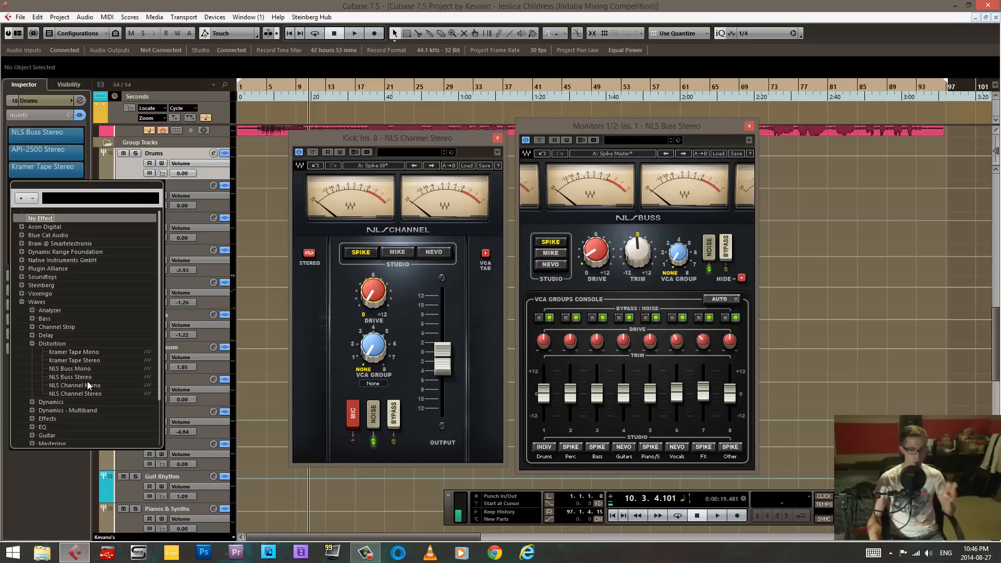
{"action": "left_click", "coordinate": [39, 218]}
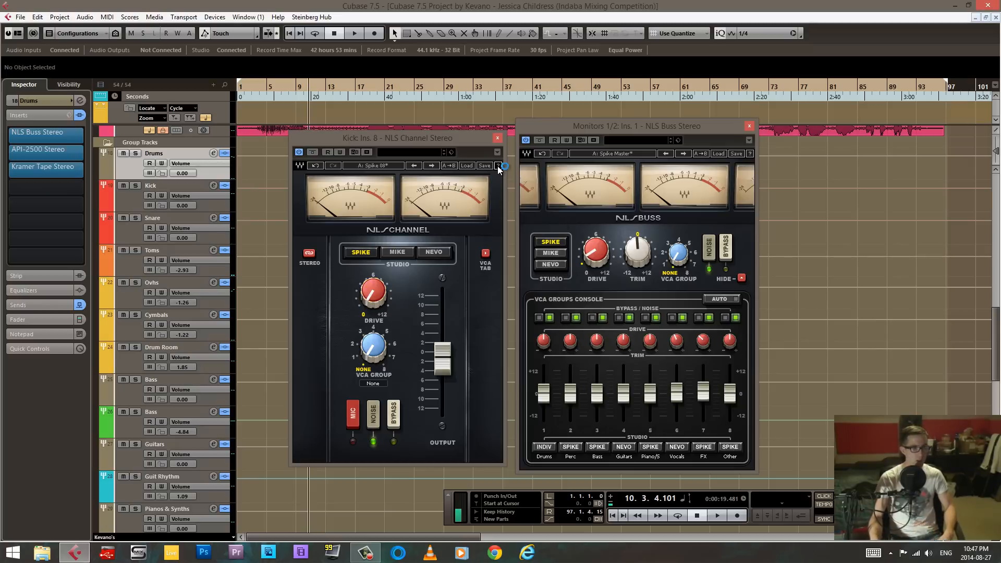
Step: Read NLS.pdf from Concepts and Terminology through Harmonics, Clipping, Noise to Session Setup
{"action": "left_click", "coordinate": [557, 553]}
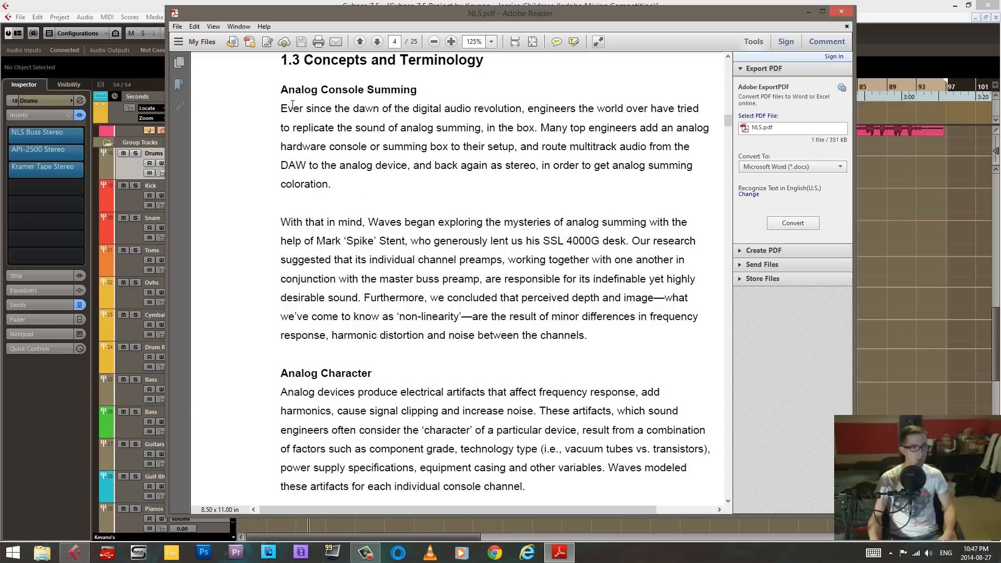
{"action": "scroll", "scroll_direction": "down", "scroll_amount": 3}
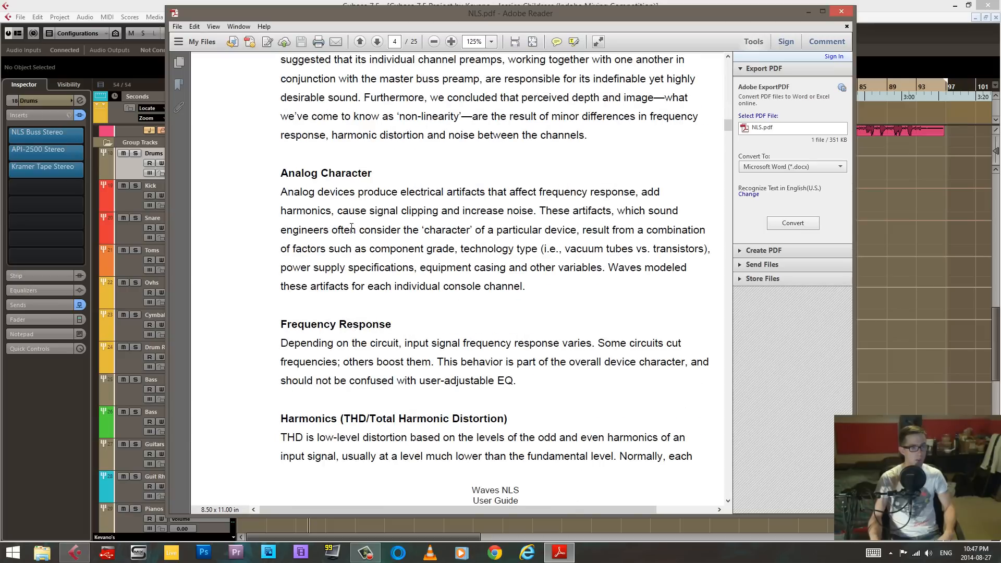
{"action": "scroll", "scroll_direction": "down", "scroll_amount": 3}
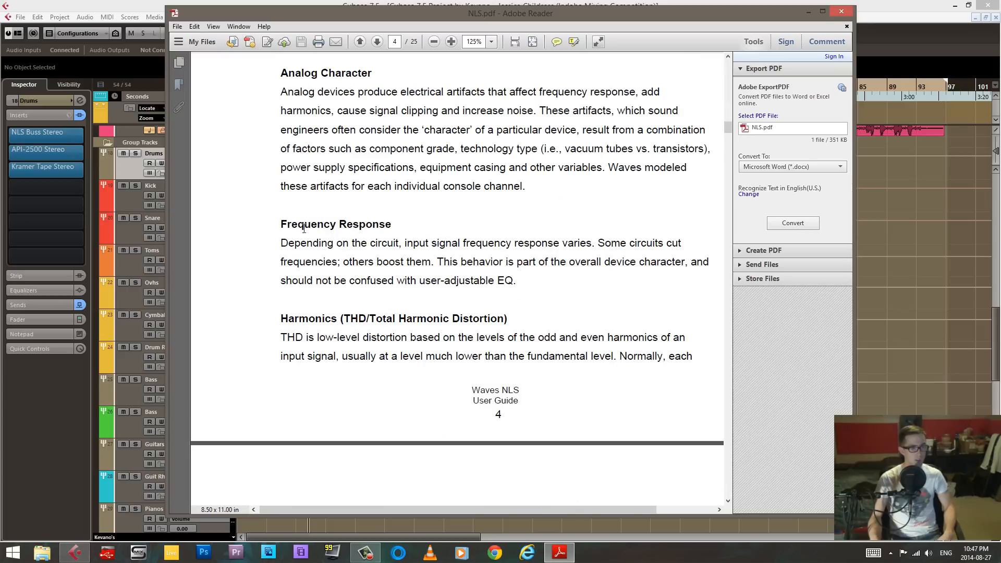
{"action": "scroll", "scroll_direction": "down", "scroll_amount": 3}
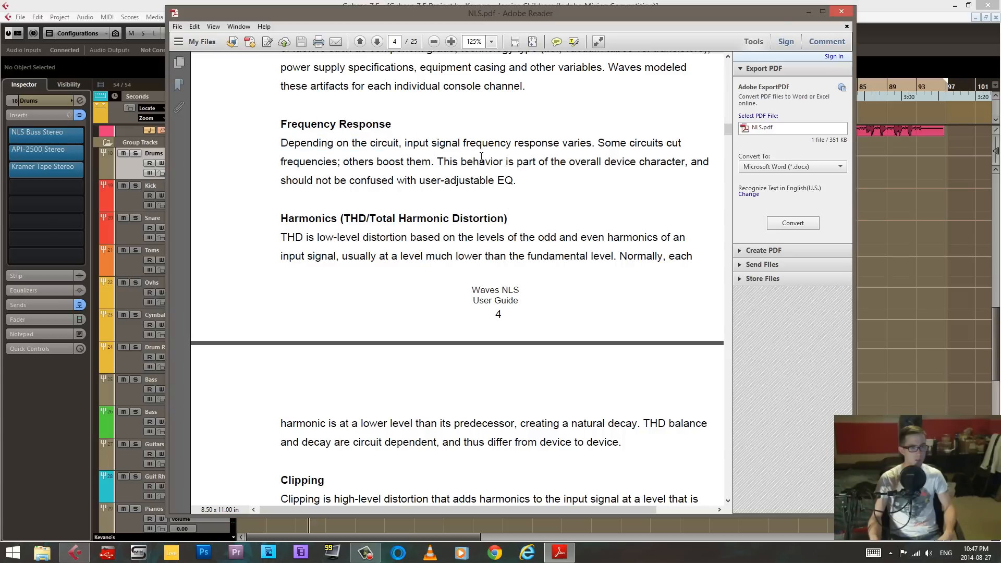
{"action": "mouse_move", "coordinate": [430, 205]}
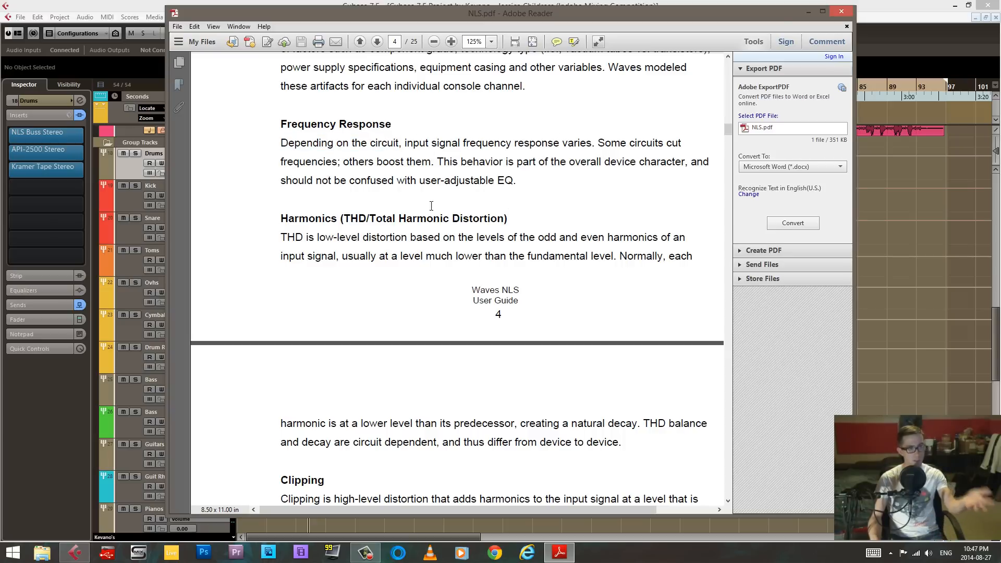
{"action": "scroll", "scroll_direction": "down", "scroll_amount": 3}
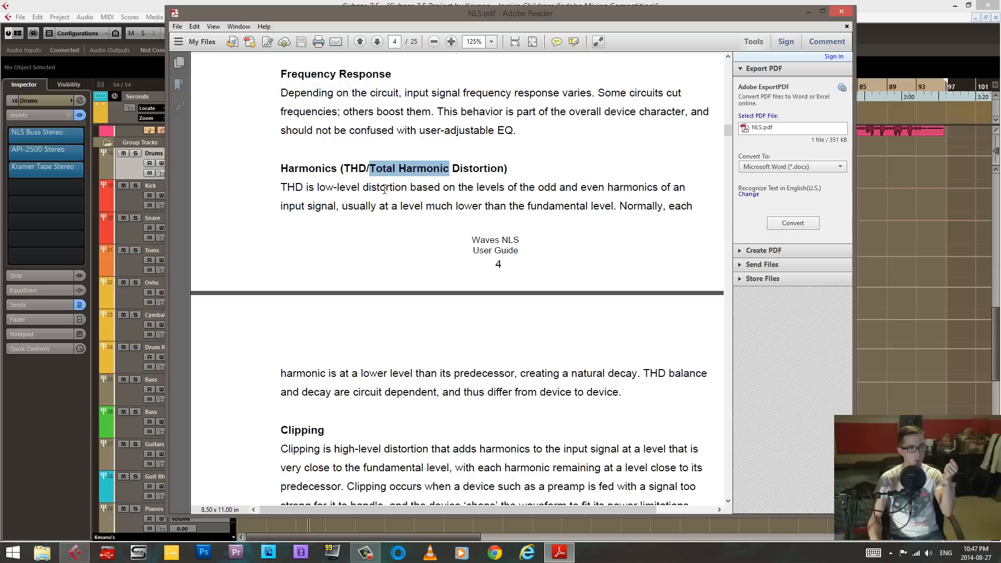
{"action": "mouse_move", "coordinate": [554, 190]}
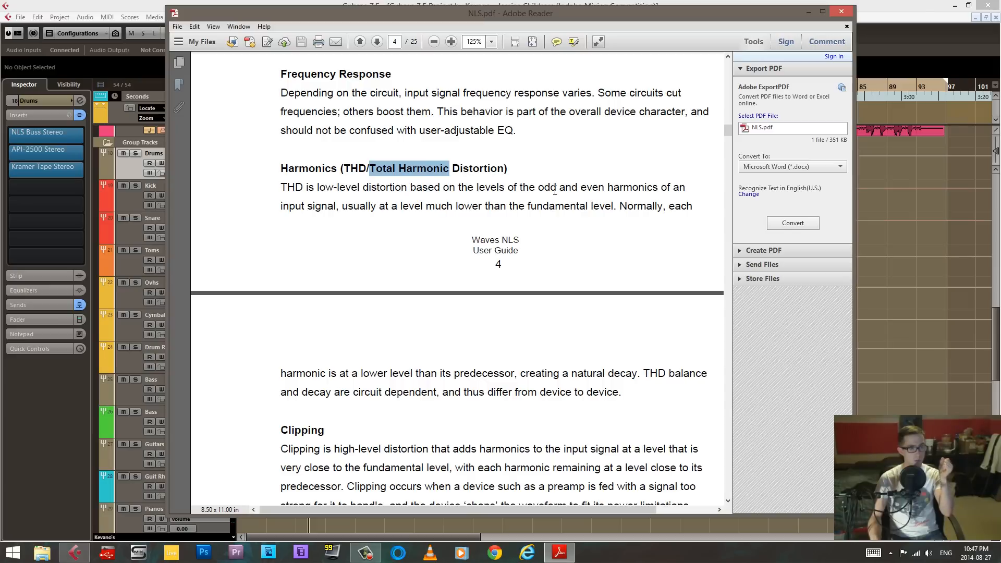
{"action": "mouse_move", "coordinate": [674, 189]}
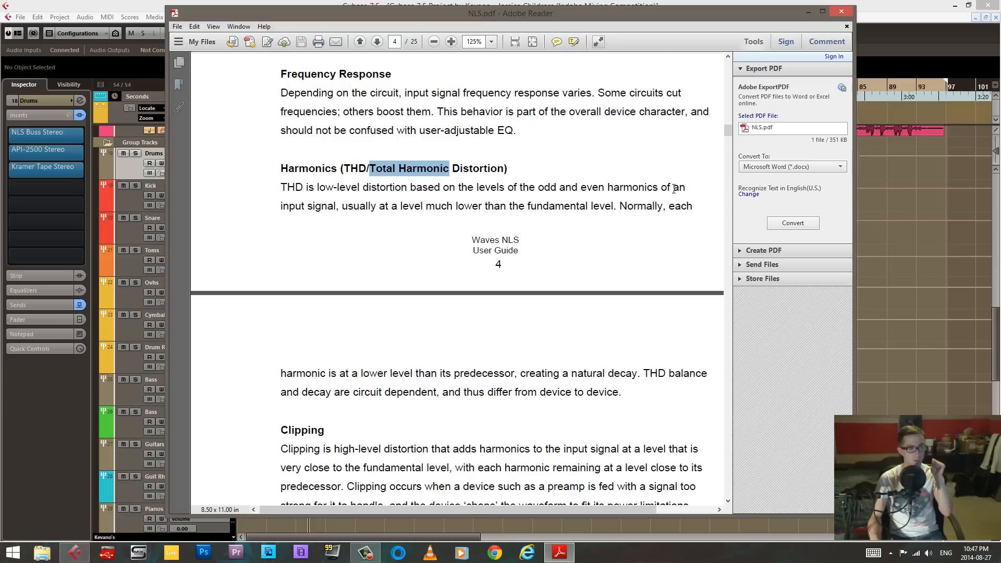
{"action": "scroll", "scroll_direction": "down", "scroll_amount": 3}
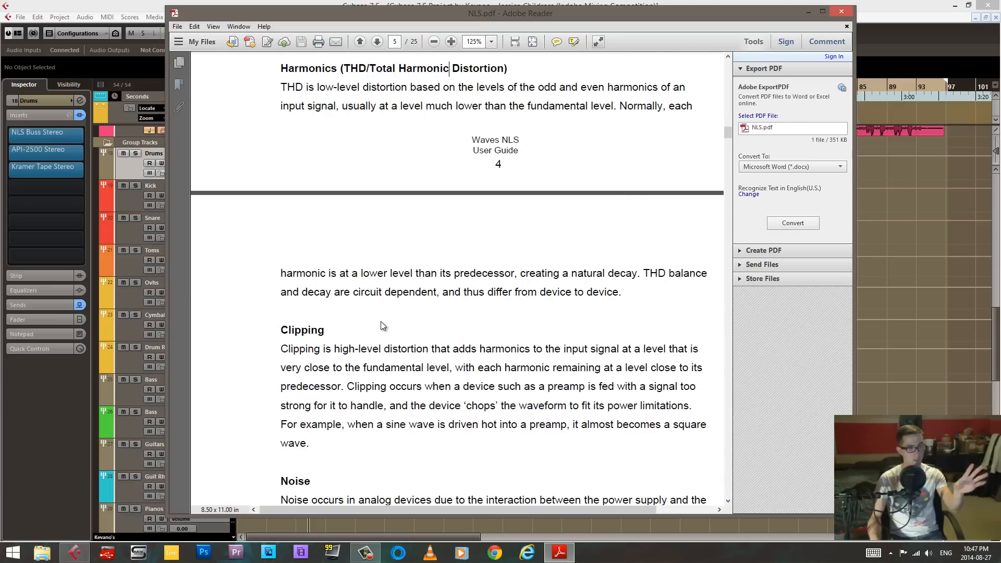
{"action": "scroll", "scroll_direction": "down", "scroll_amount": 3}
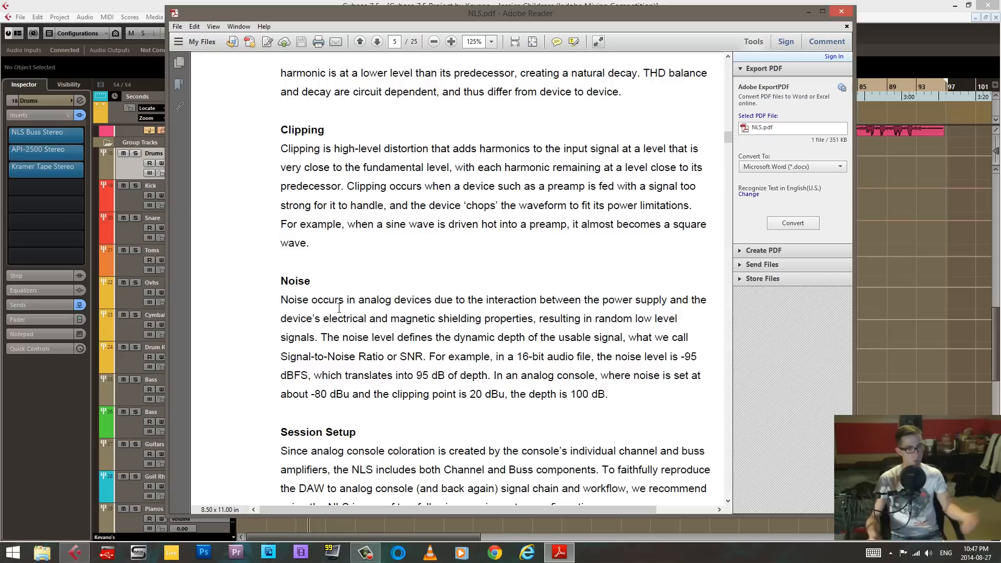
{"action": "scroll", "scroll_direction": "down", "scroll_amount": 3}
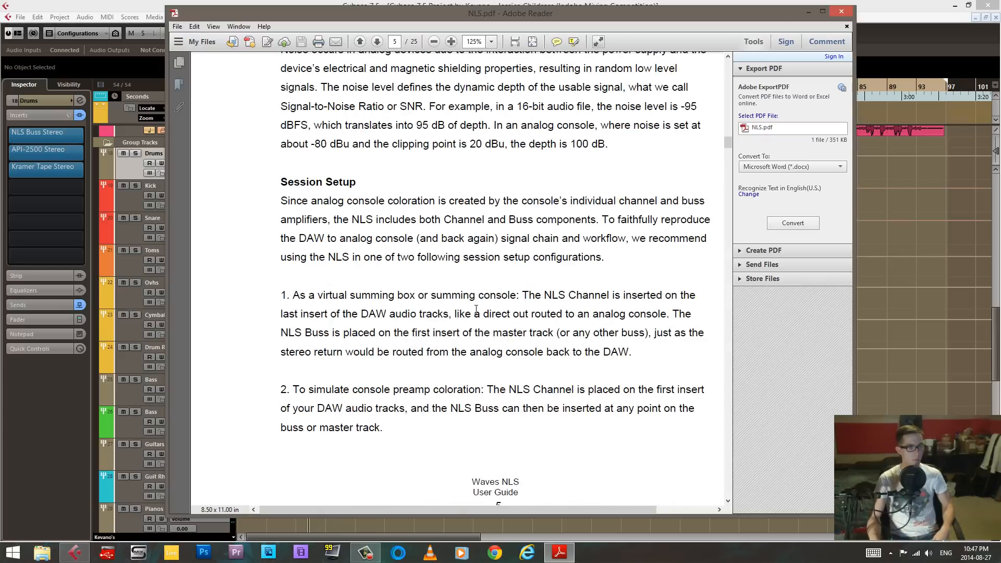
{"action": "scroll", "scroll_direction": "up", "scroll_amount": 3}
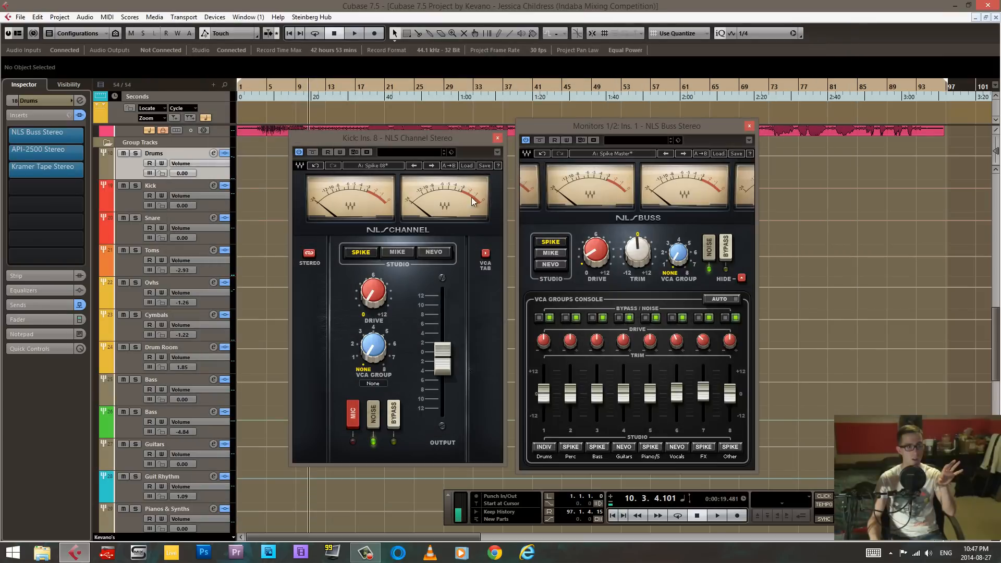
{"action": "mouse_move", "coordinate": [465, 166]}
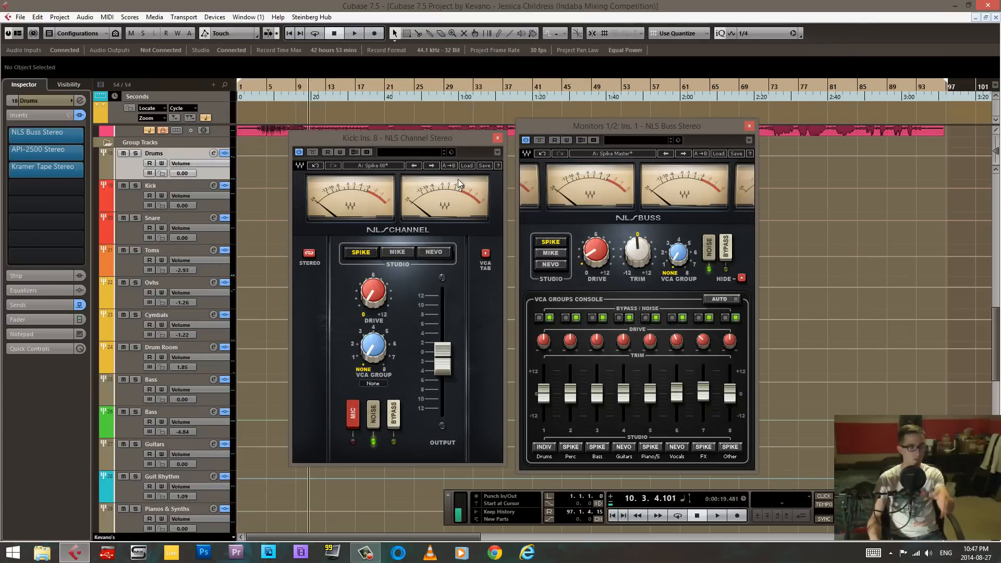
{"action": "left_click", "coordinate": [467, 166]}
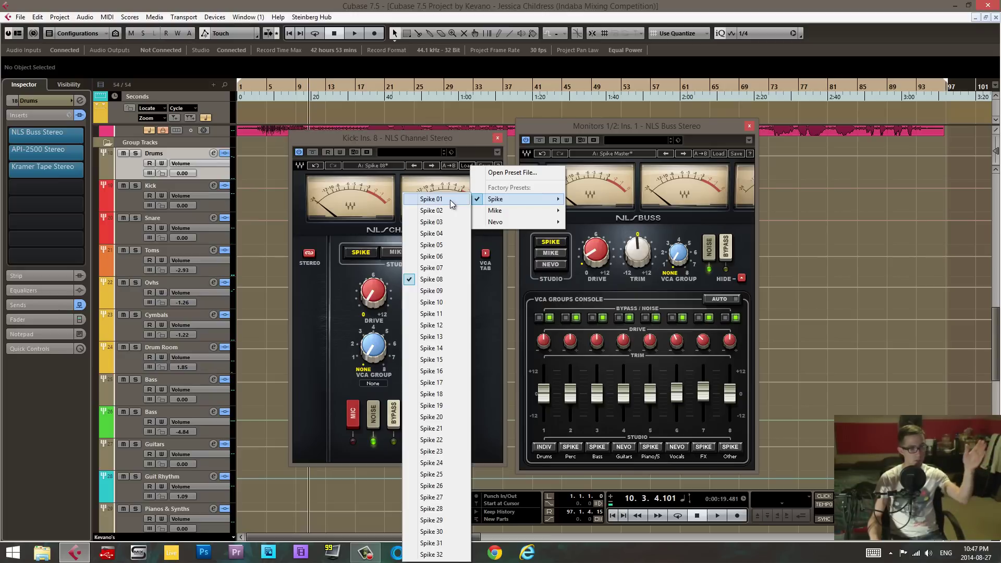
{"action": "mouse_move", "coordinate": [432, 302]}
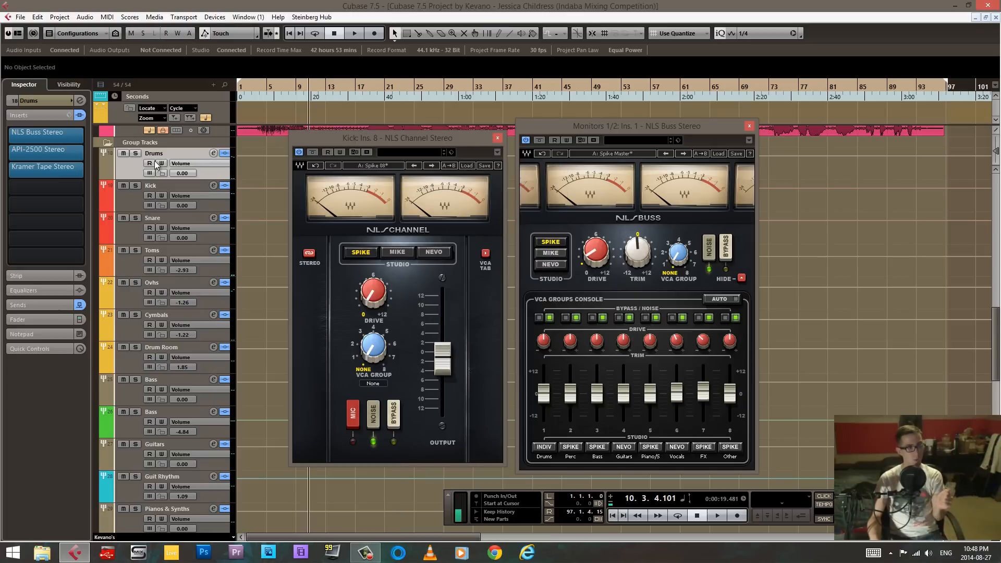
Step: Select the Kick track and close then reopen its NLS Channel Stereo editor on Spike 08
{"action": "scroll", "scroll_direction": "down", "scroll_amount": 3}
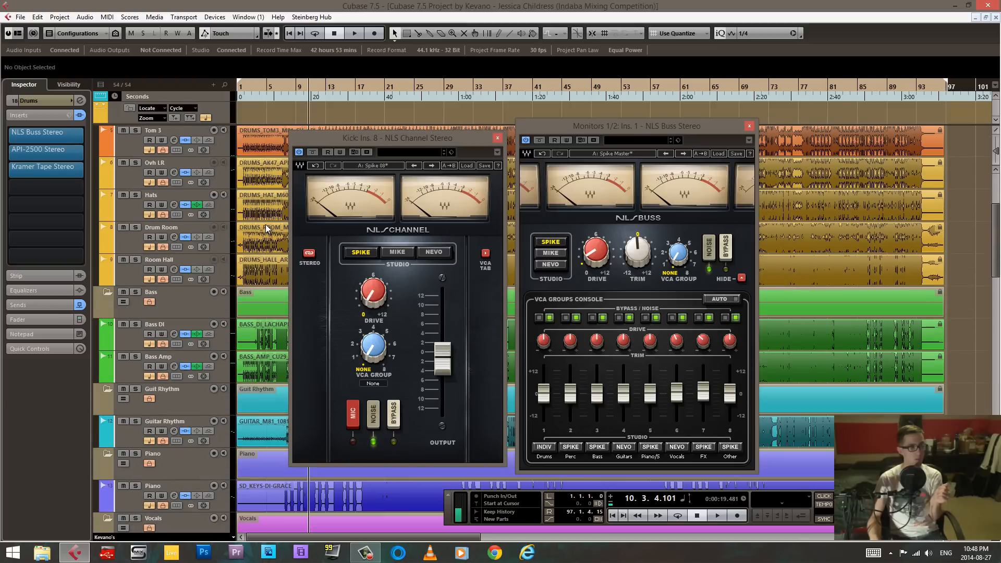
{"action": "scroll", "scroll_direction": "up", "scroll_amount": 3}
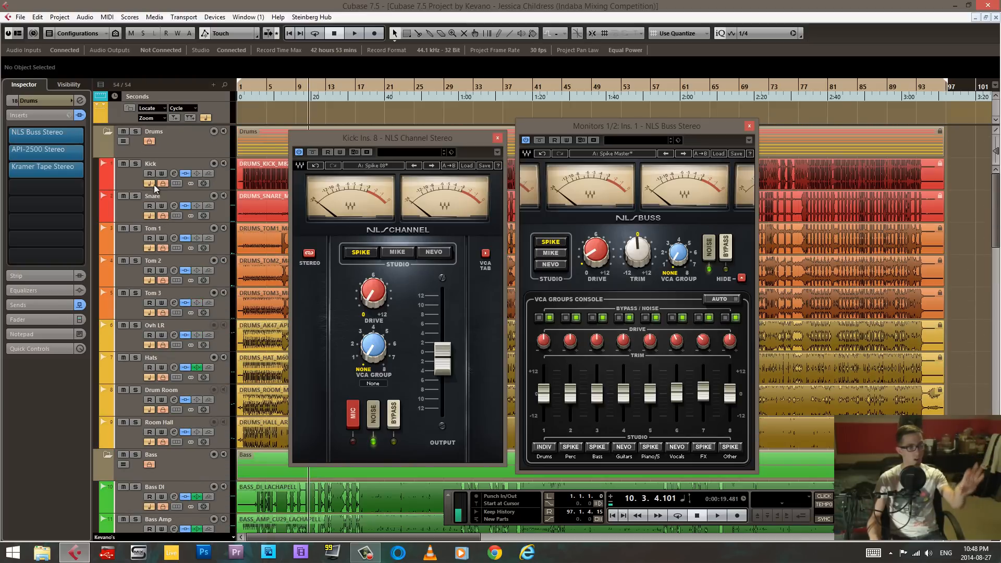
{"action": "left_click", "coordinate": [150, 164]}
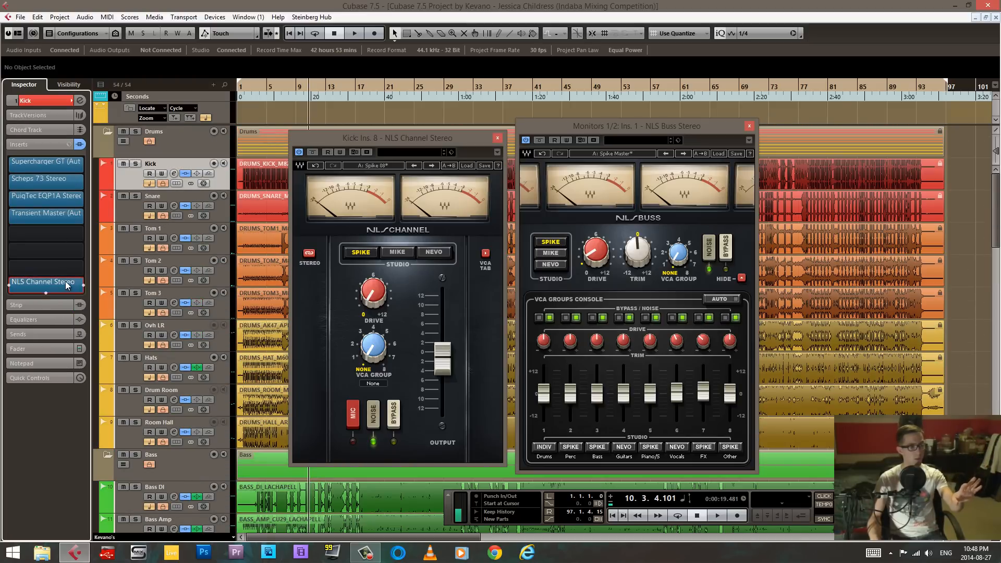
{"action": "left_click", "coordinate": [498, 138]}
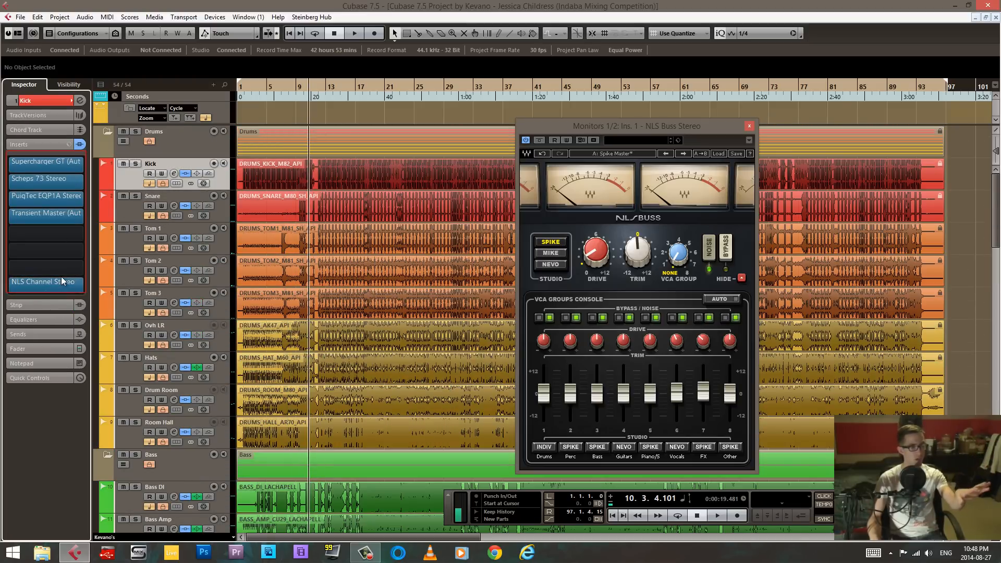
{"action": "left_click", "coordinate": [45, 283]}
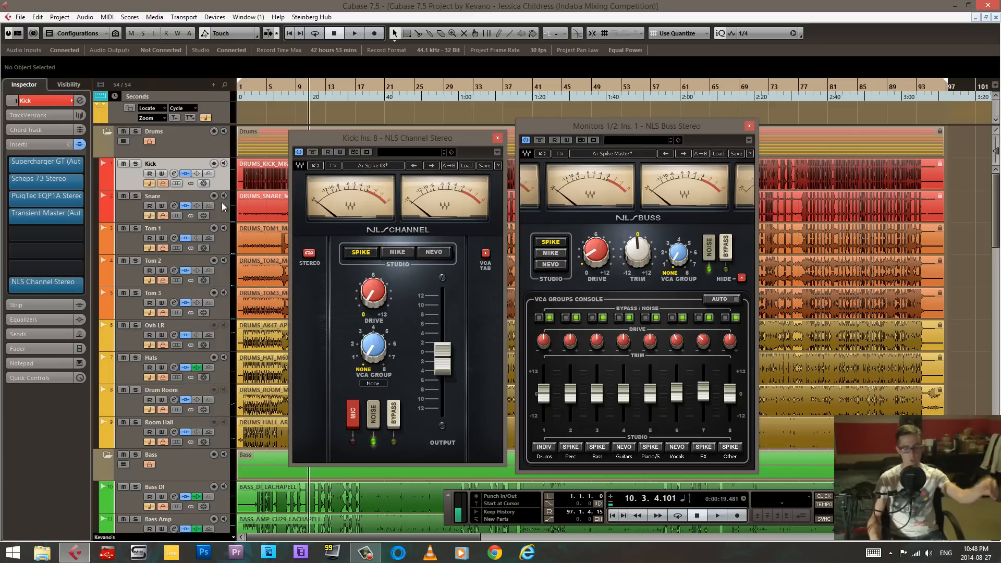
{"action": "mouse_move", "coordinate": [224, 229]}
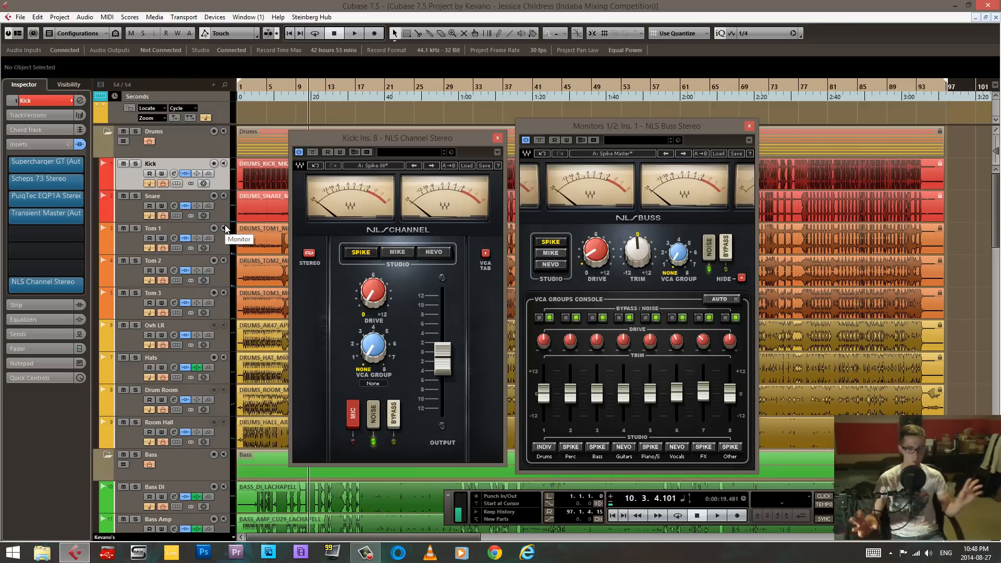
{"action": "mouse_move", "coordinate": [483, 134]}
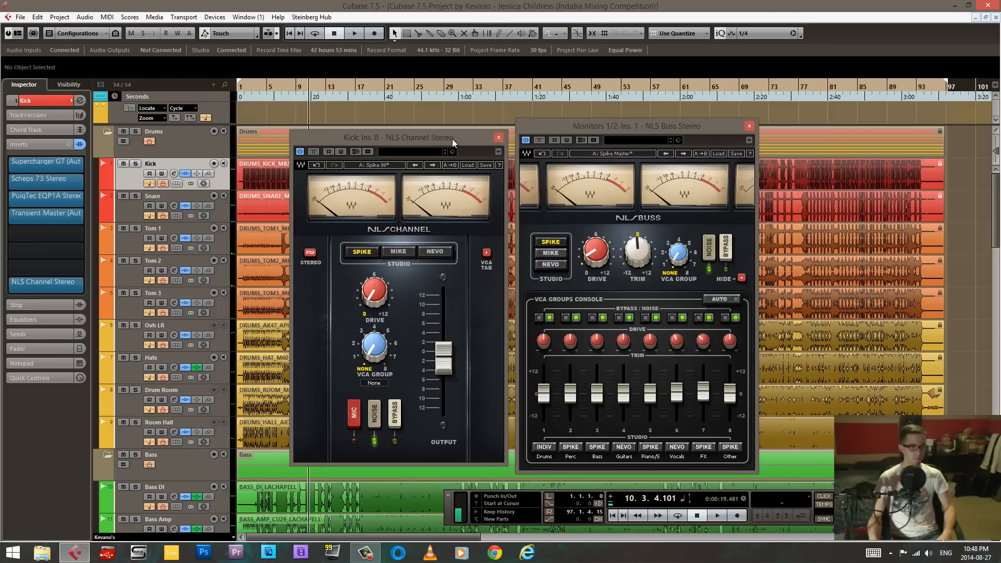
{"action": "mouse_move", "coordinate": [453, 153]}
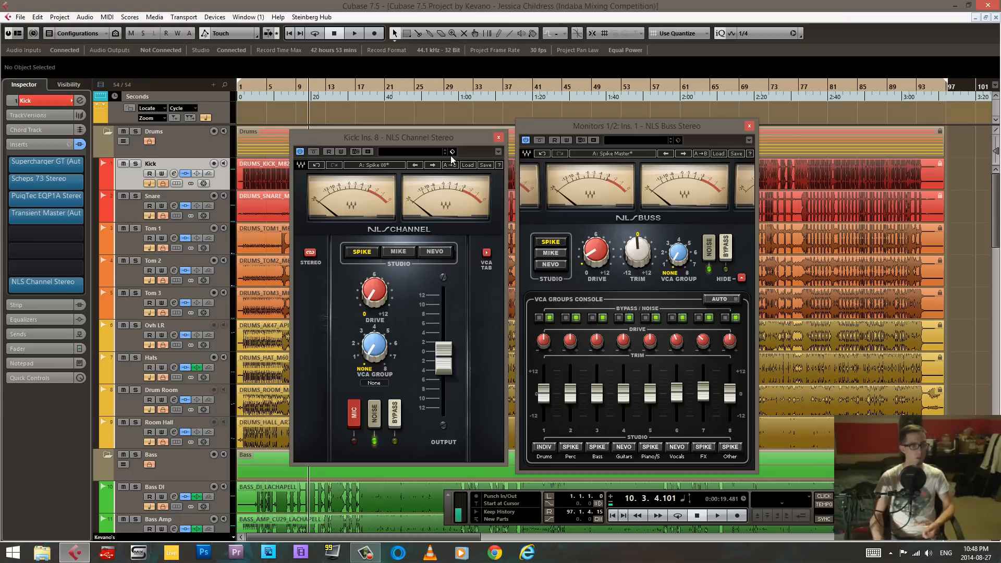
{"action": "mouse_move", "coordinate": [473, 144]}
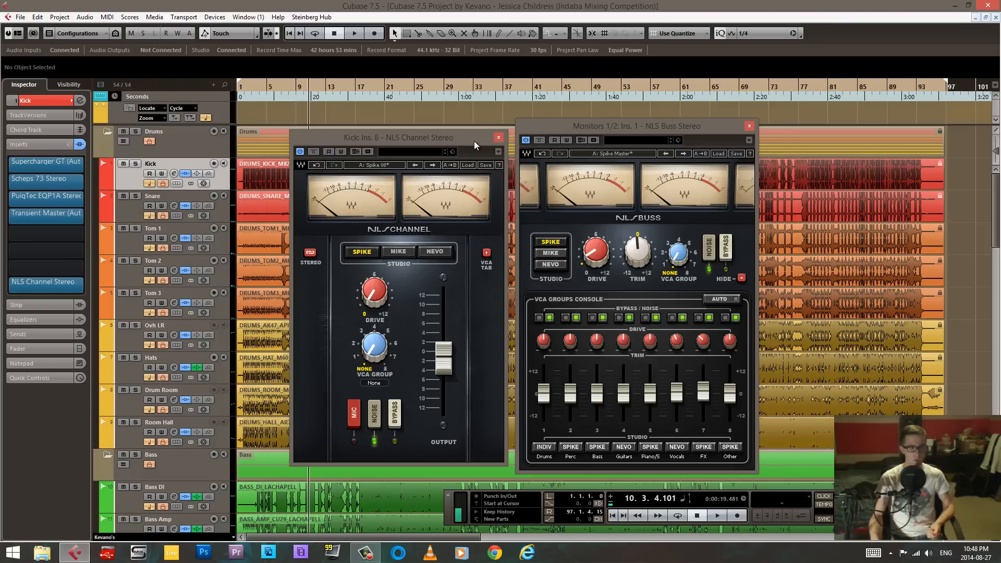
{"action": "mouse_move", "coordinate": [538, 285]}
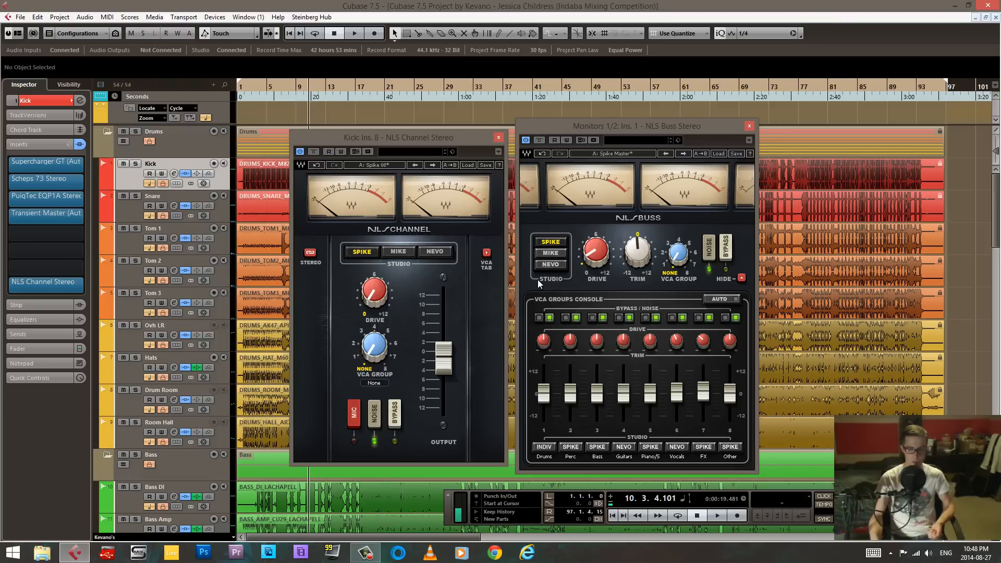